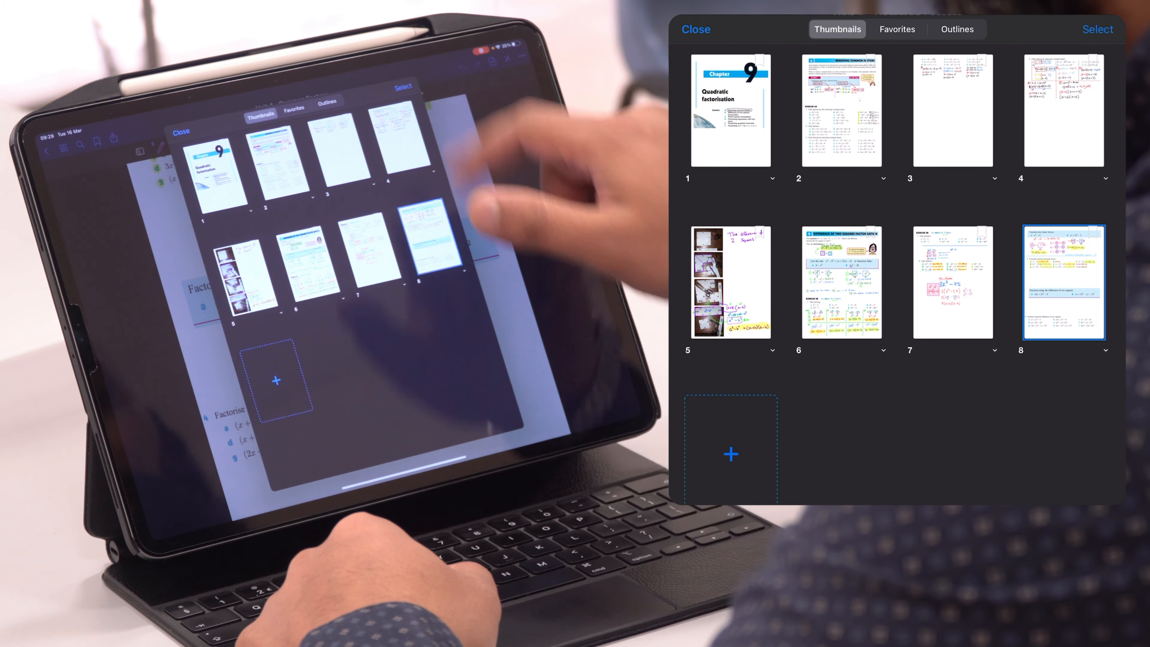
Select pages 7 and 8 and choose PDF export, named 'Unit 4 - the diff of 2 squares'.
left_click(1098, 29)
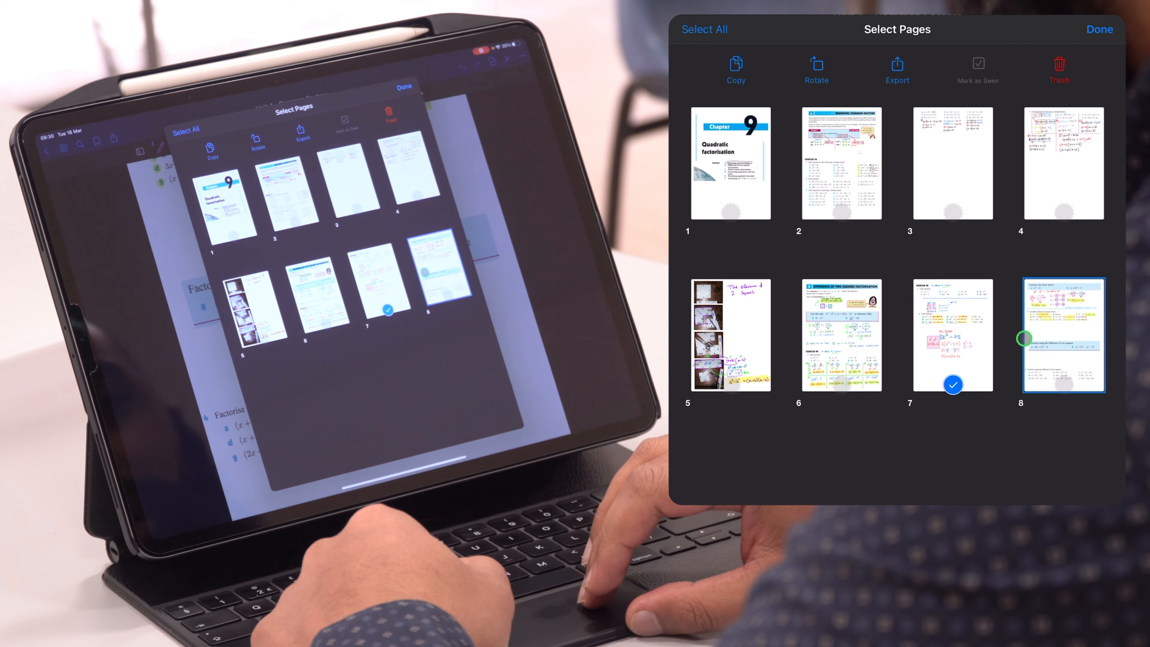
left_click(1062, 336)
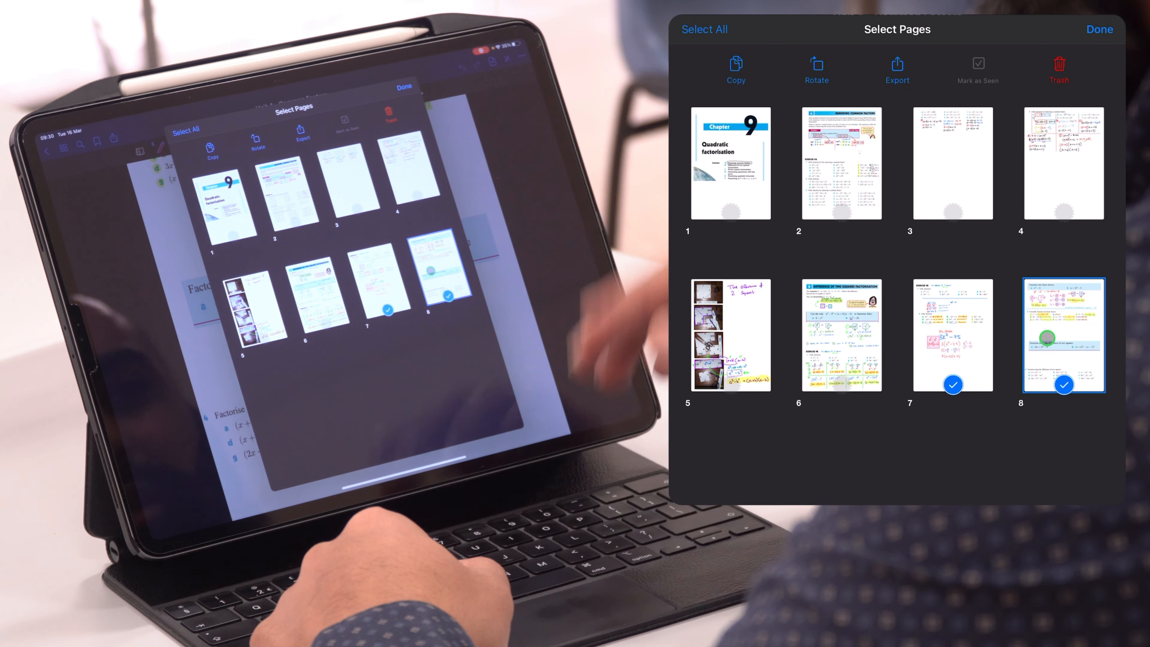
left_click(896, 70)
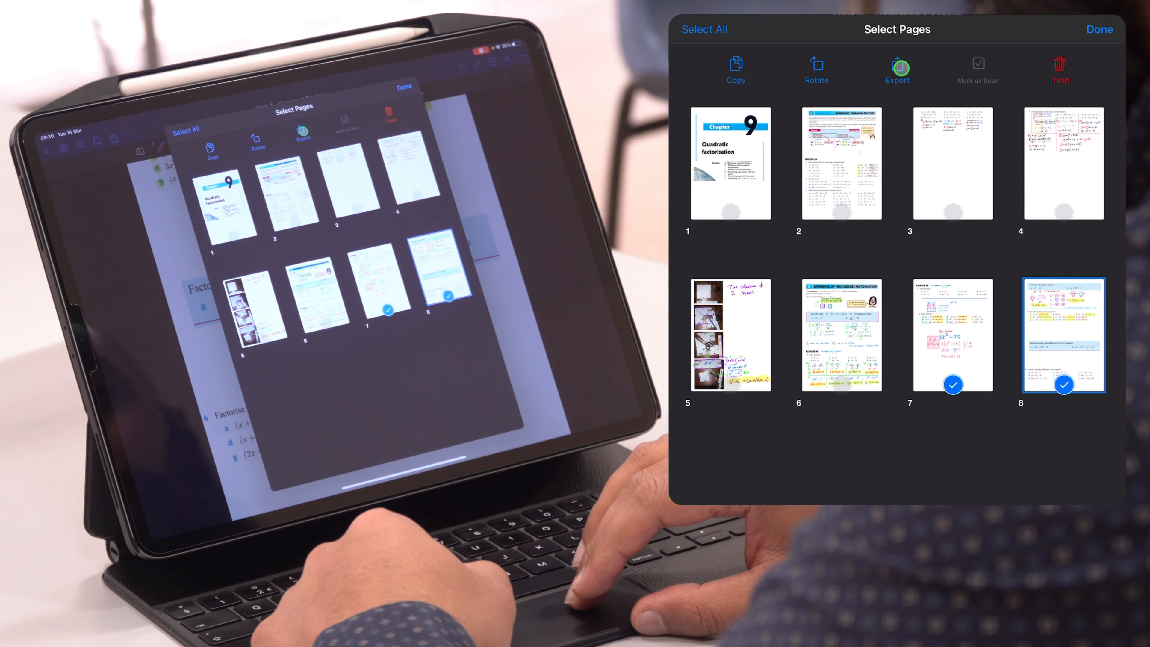
left_click(897, 69)
type("Unit 4 - the diff of 2 squares")
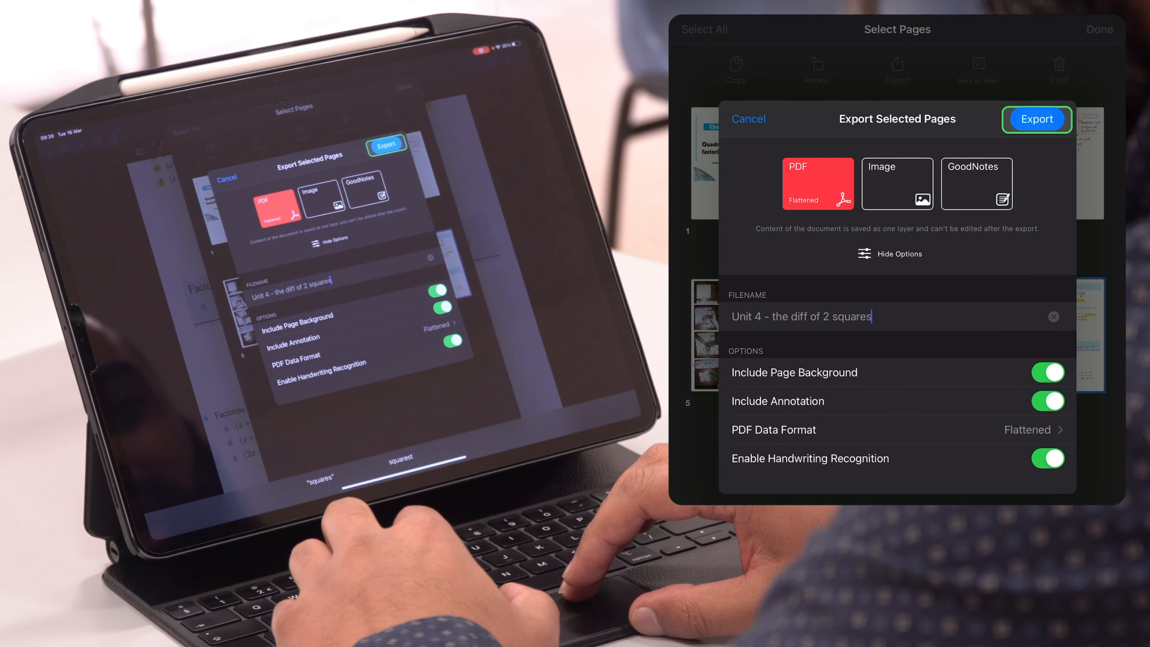
Generate the two-page 625 KB PDF and bring up its sharing destinations.
left_click(1036, 119)
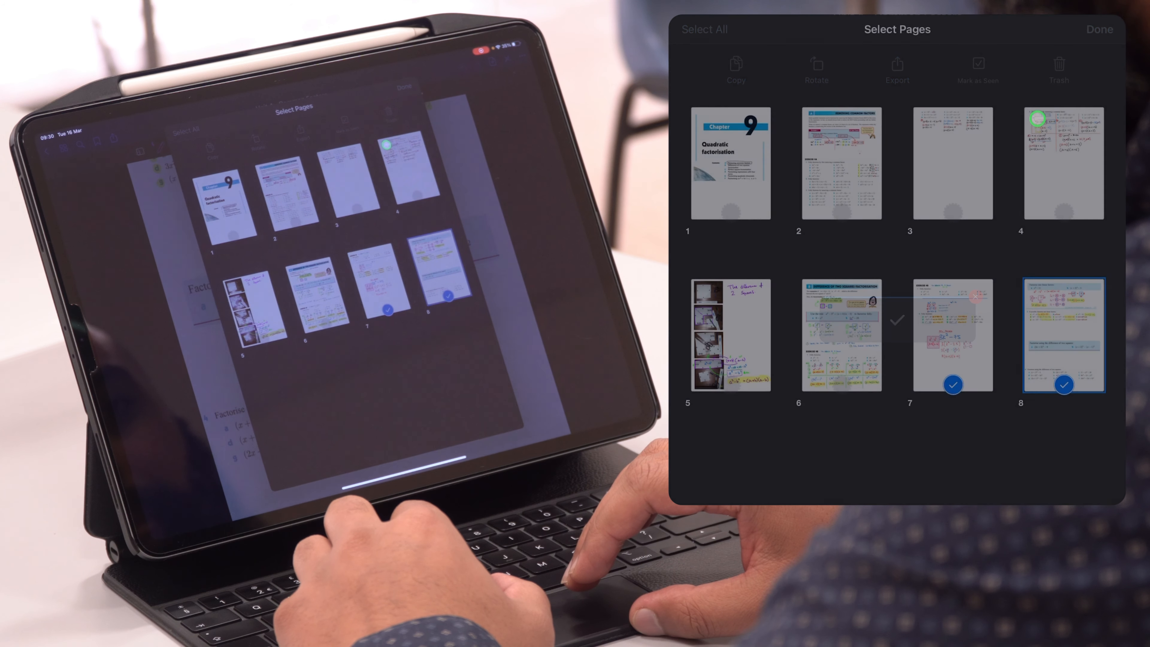
left_click(896, 69)
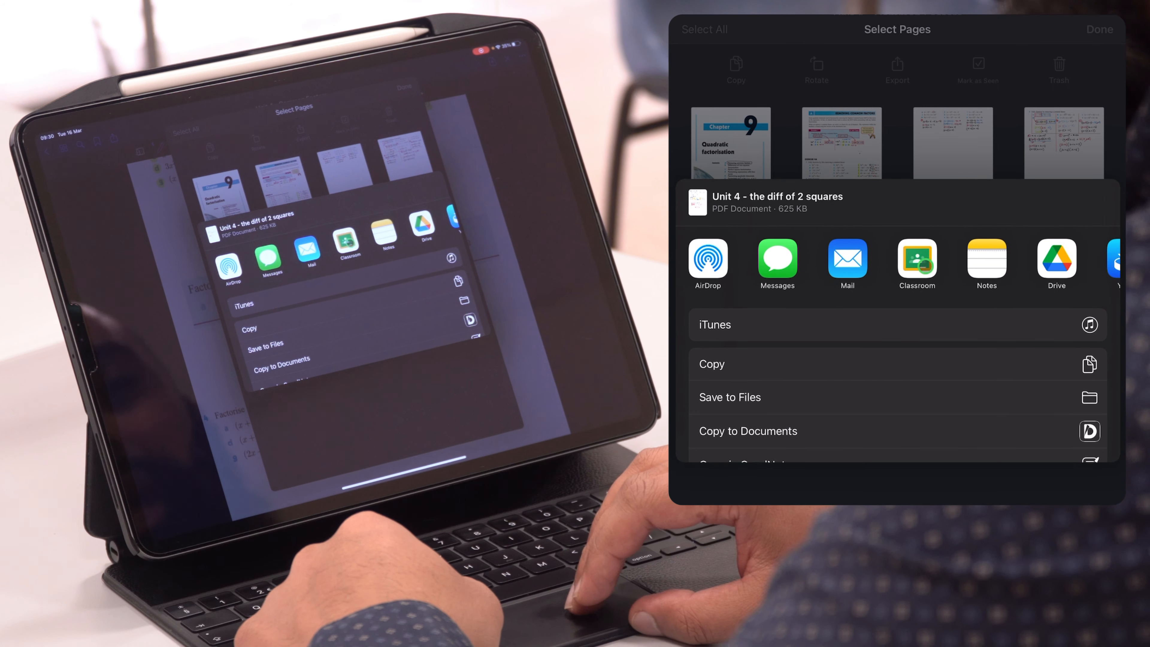
Send the PDF to Classroom as a new assignment for the YT Tutorials class.
left_click(916, 262)
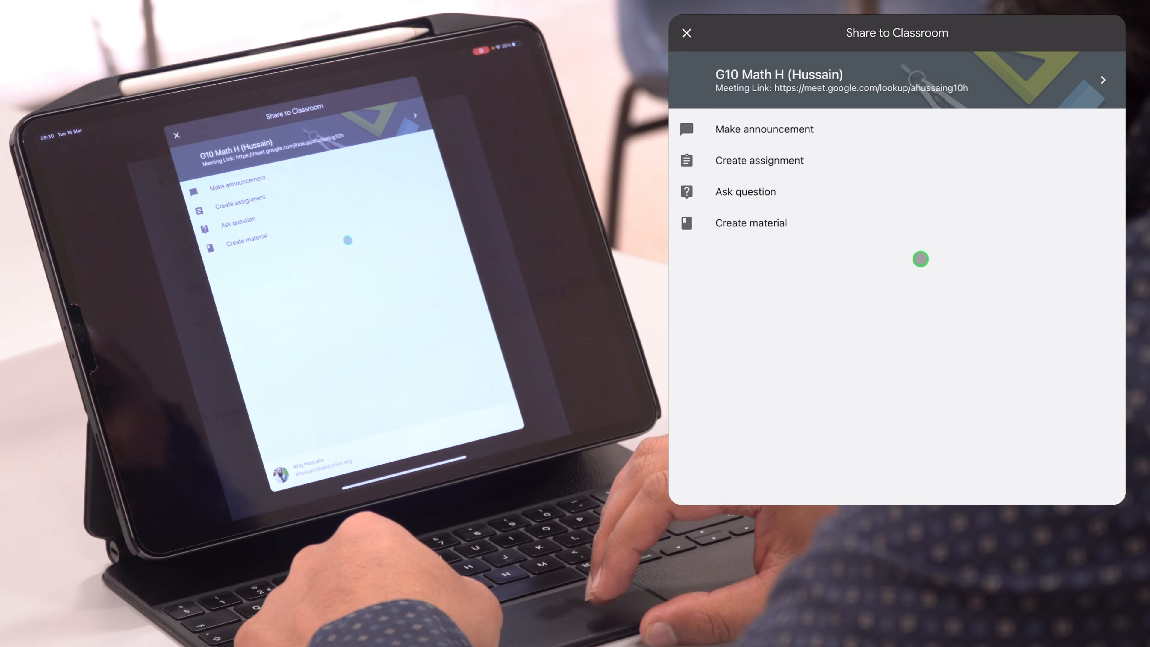
mouse_move(861, 103)
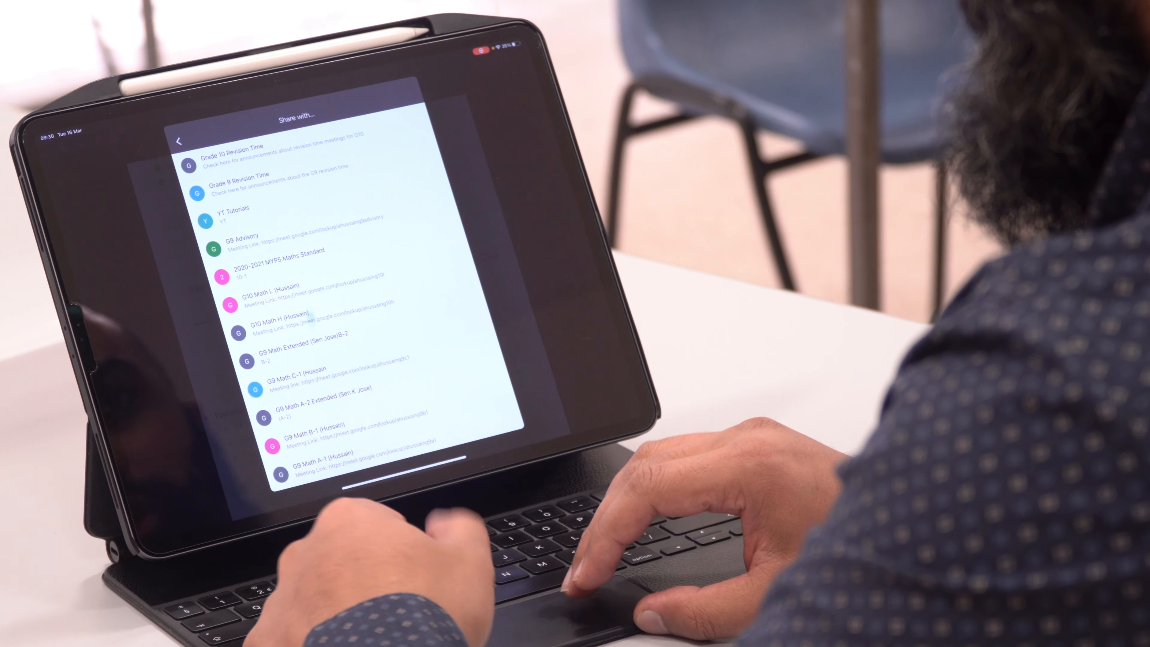
left_click(285, 321)
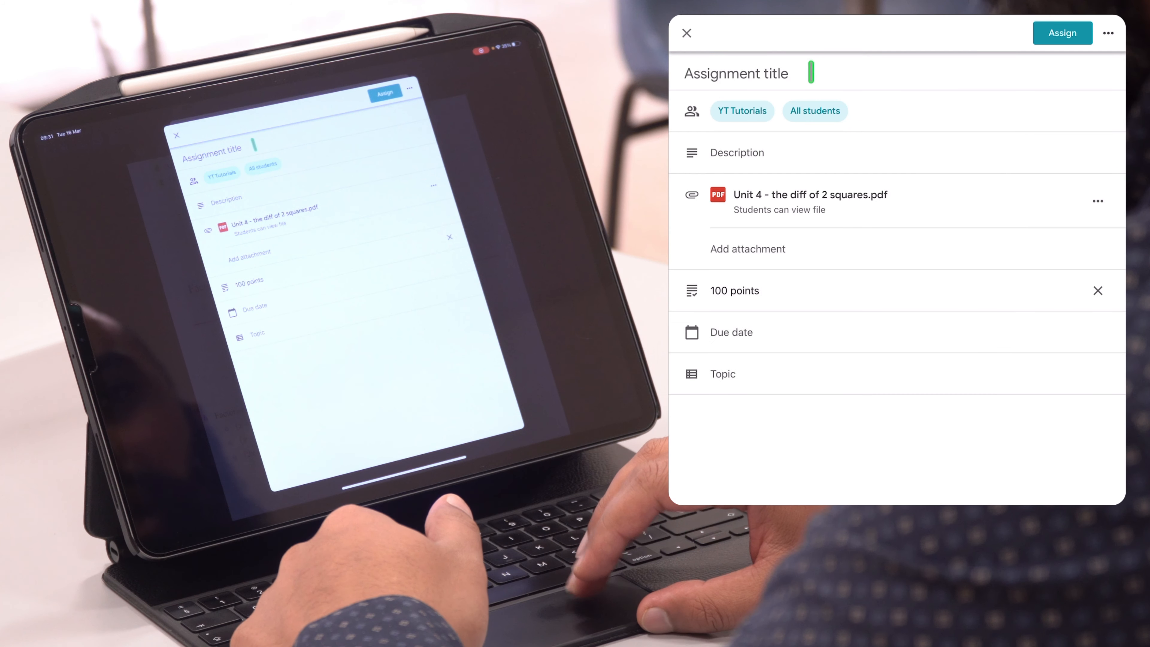
Title the assignment 'Homework - The difference of two squares' and begin its description.
type("Homework - The difference of two squares")
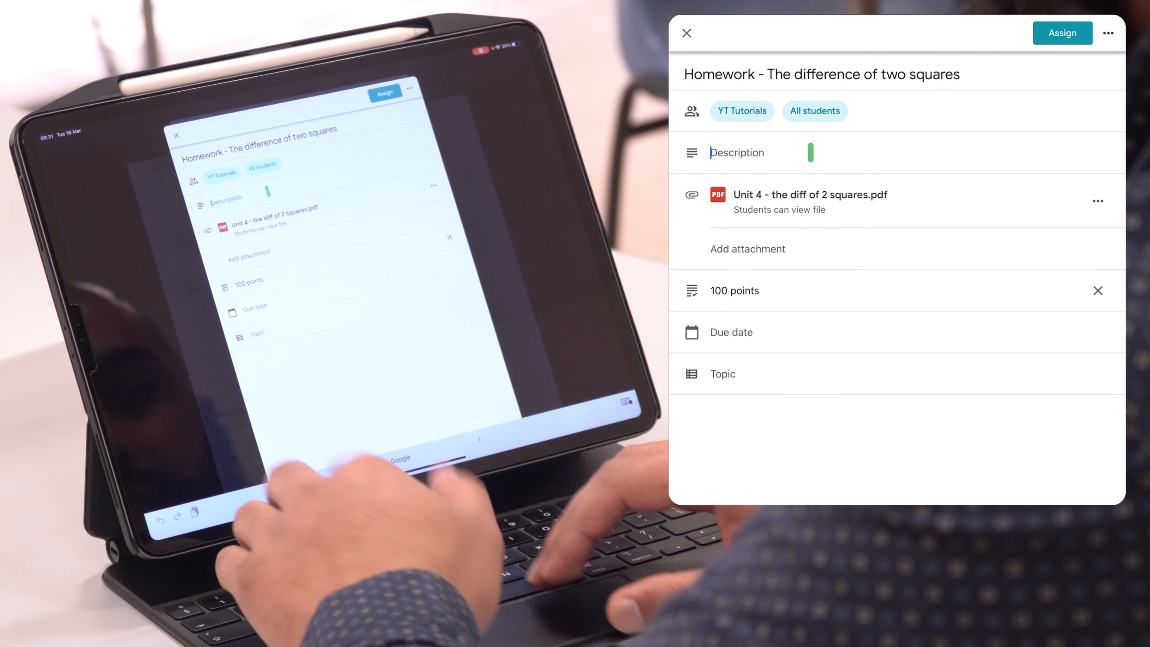
type("This d se")
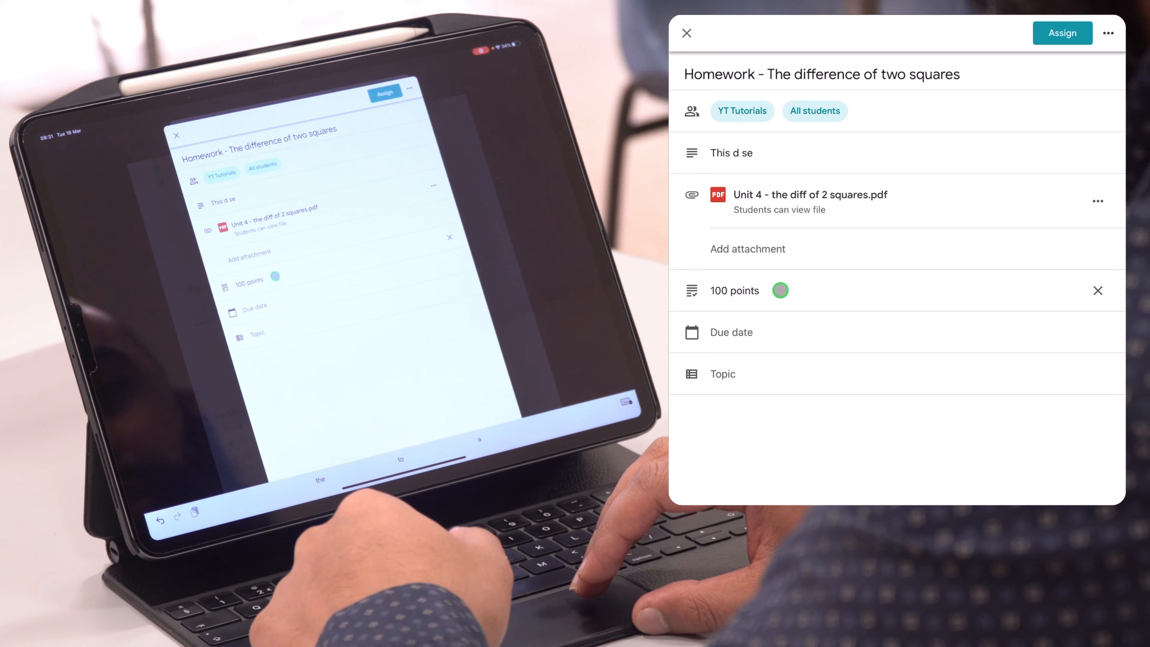
Set the assignment due date to 17 Mar 2021 at 23:59.
left_click(731, 333)
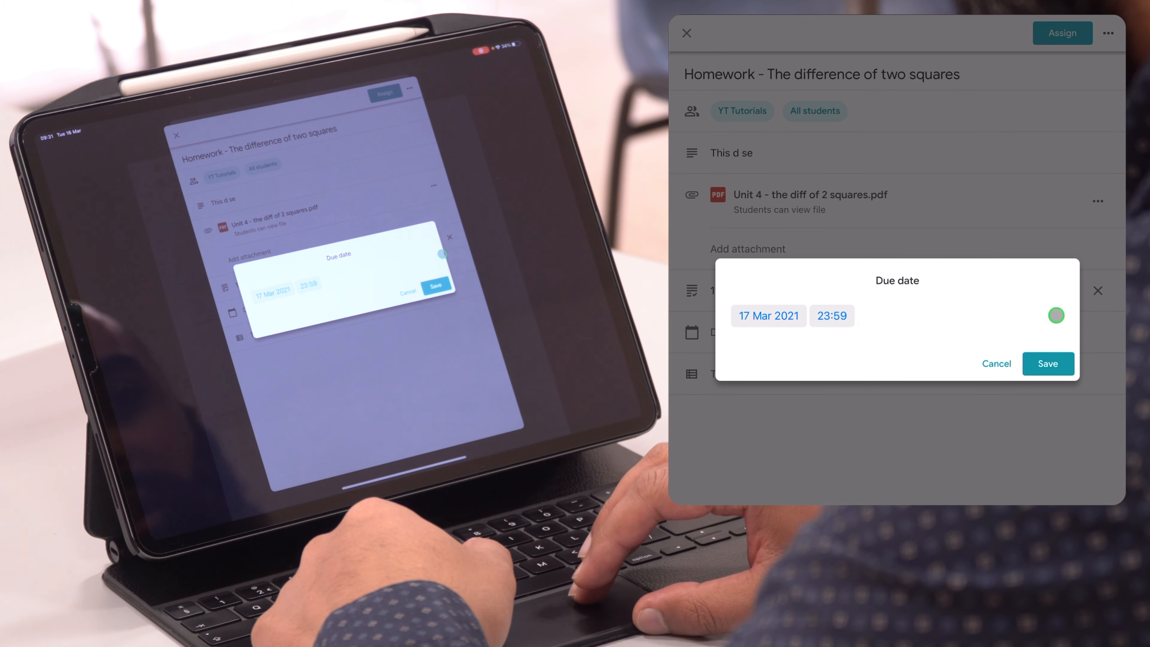
left_click(1047, 363)
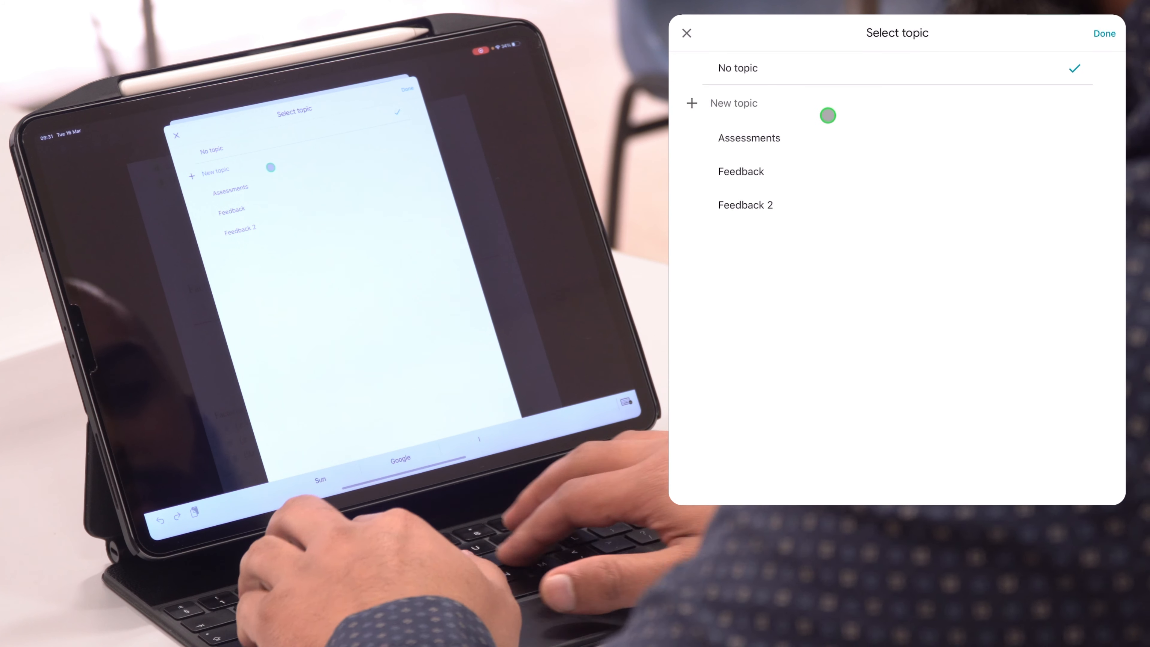
Add the new topic 'homework unit 4' and post the assignment to the class.
type("homework unit 4")
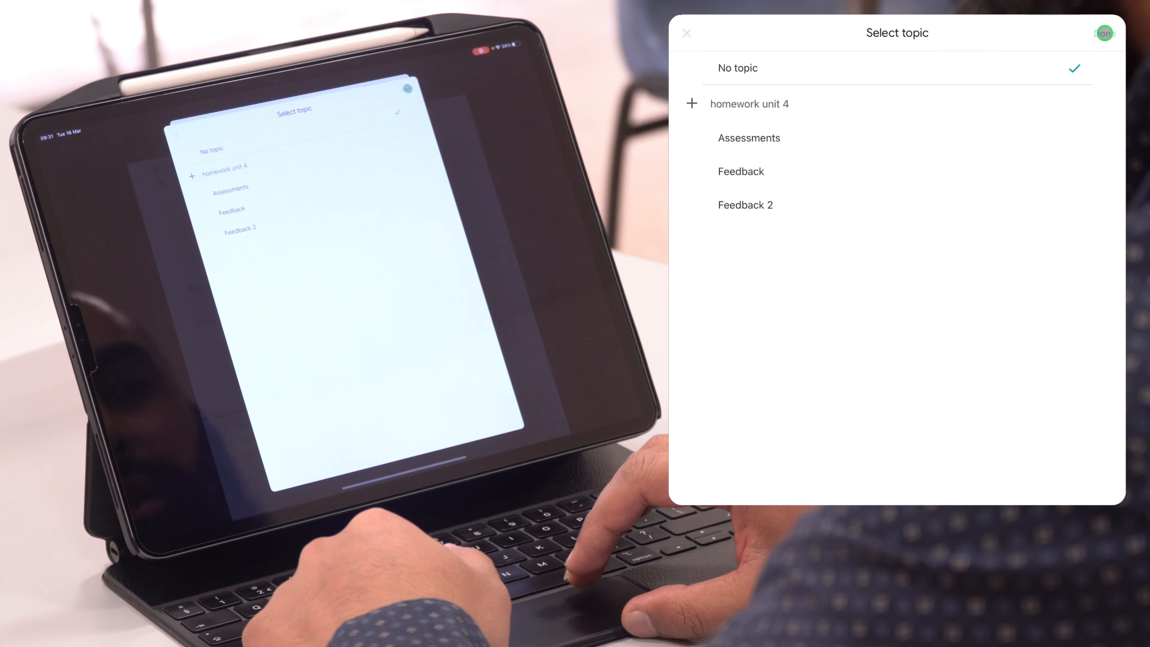
left_click(749, 104)
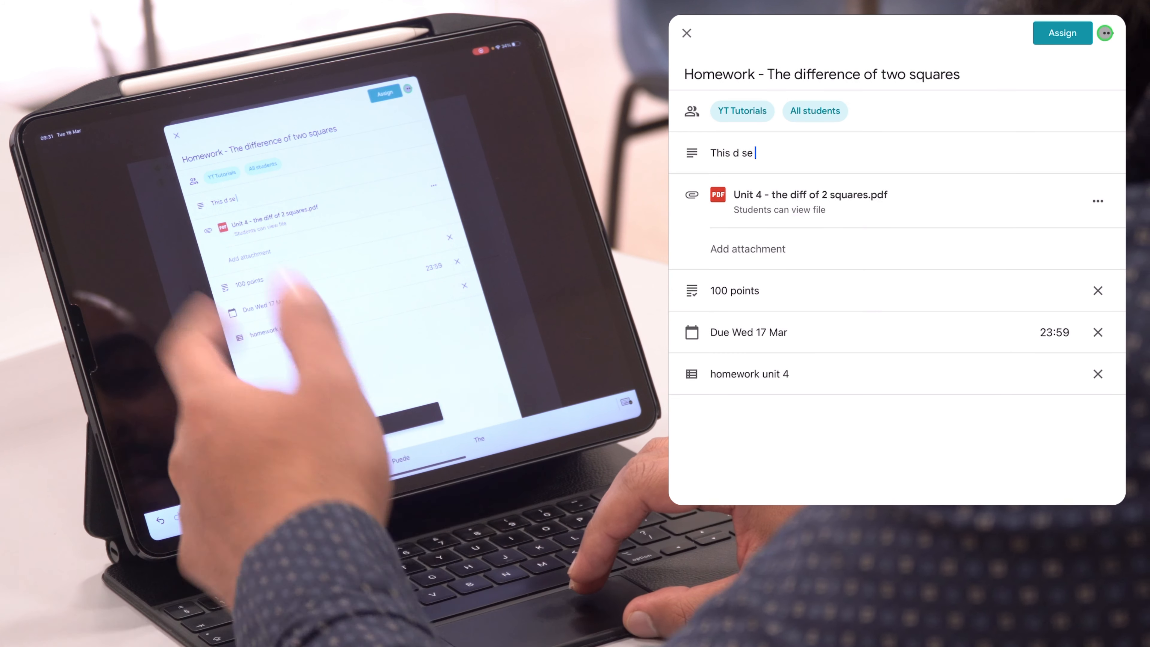
left_click(1061, 33)
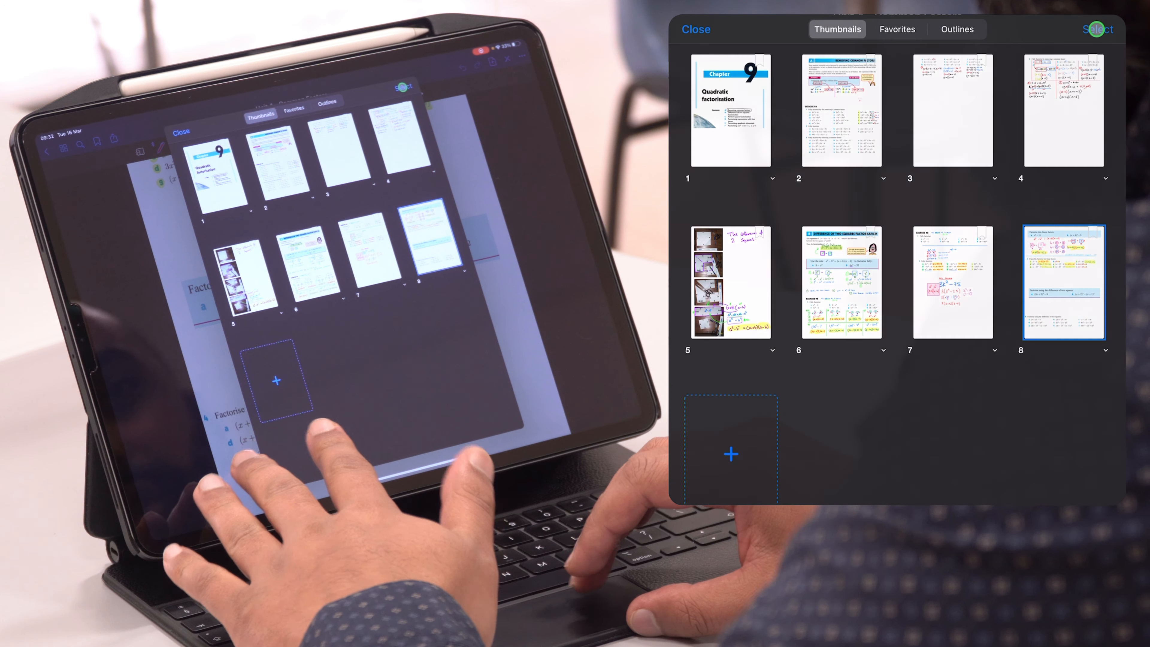
Switch from GoodNotes to the Google Classroom class list.
left_click(695, 29)
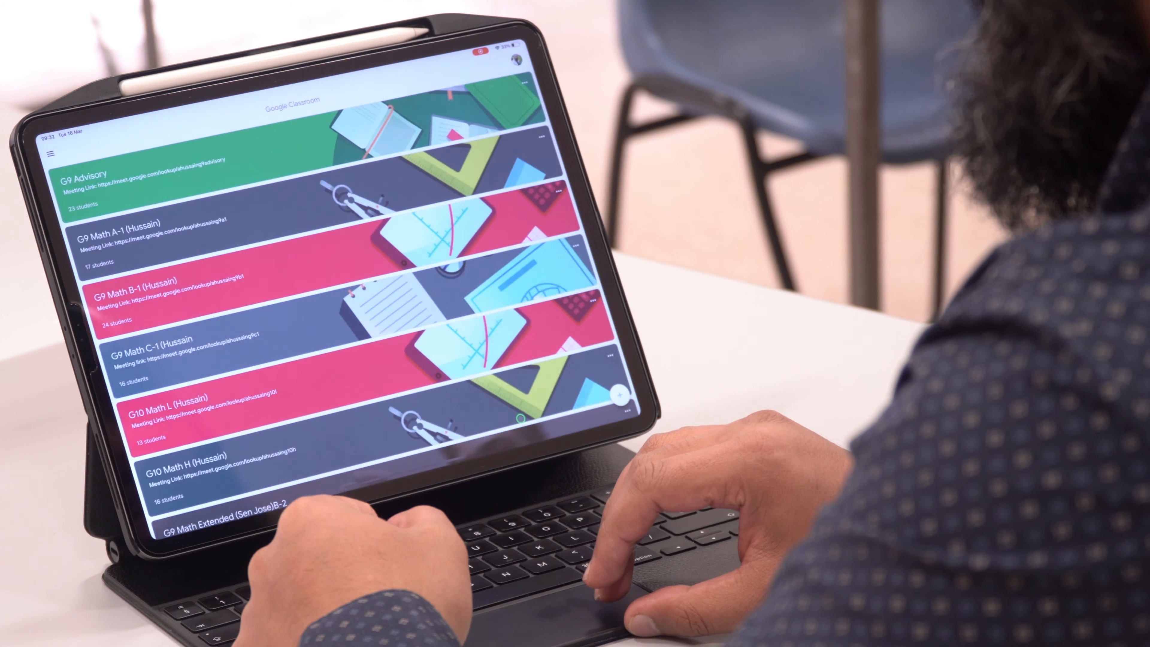
Open the posted homework and preview its attached PDF 'Unit 4 - the diff of 2 squares'.
scroll("down", 3)
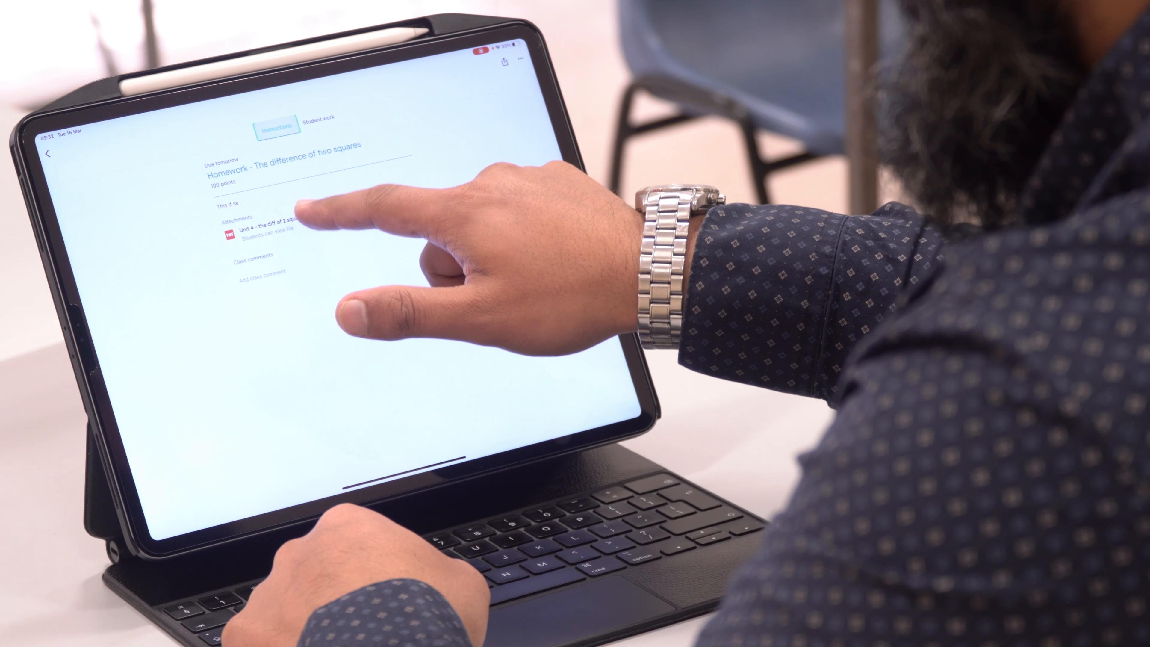
left_click(260, 234)
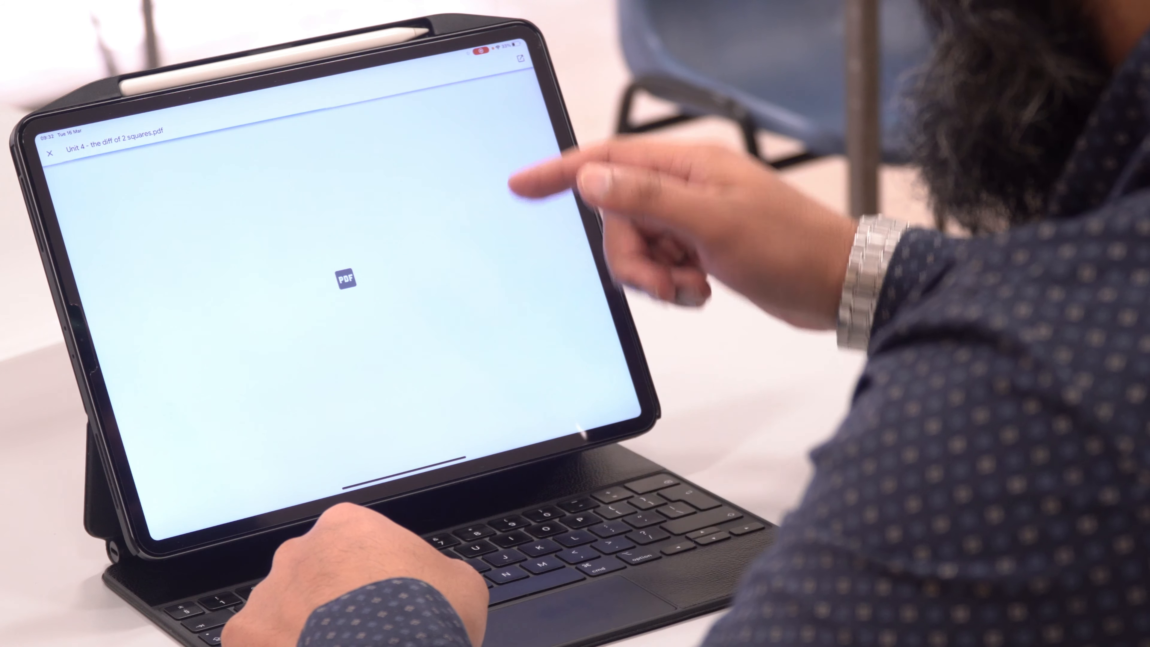